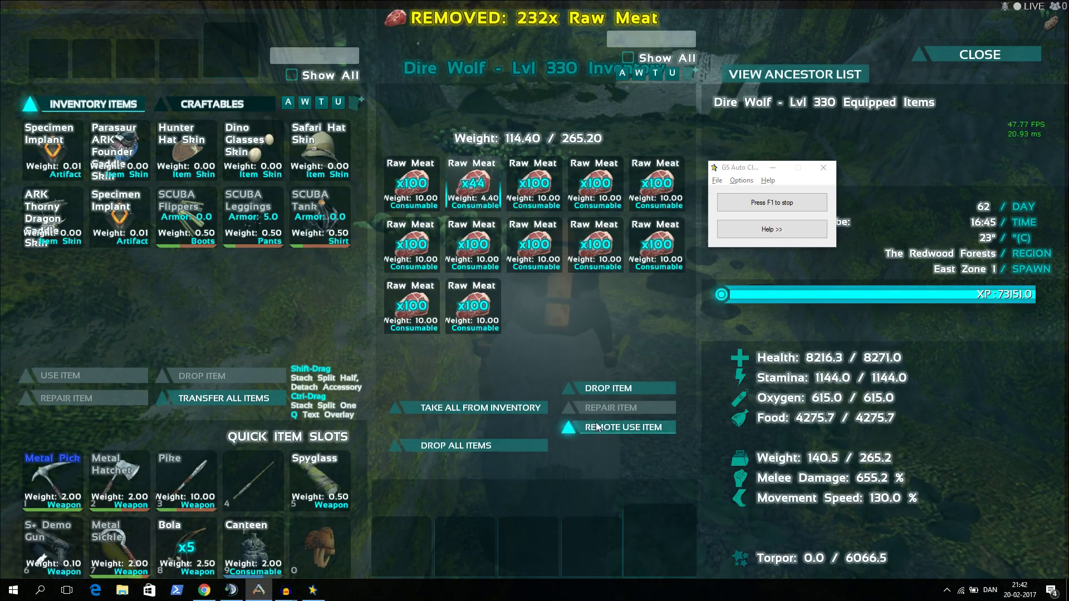
Feed the Dire Wolf raw meat from its inventory stacks with the auto clicker running.
click(980, 53)
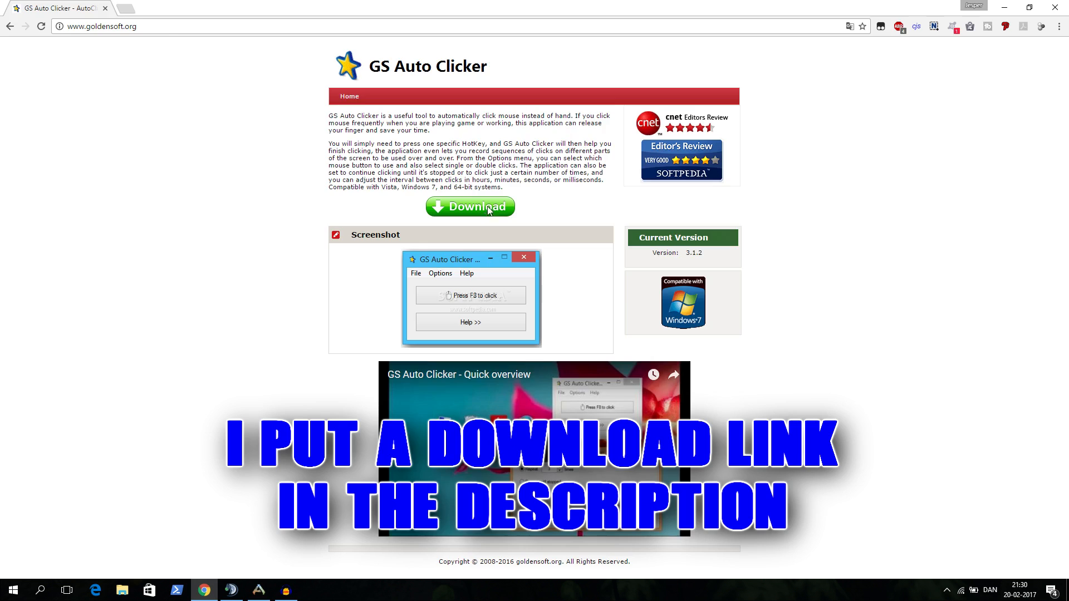
Reach the GS Auto Clicker Softonic download page via the green Download button on goldensoft.org.
click(470, 207)
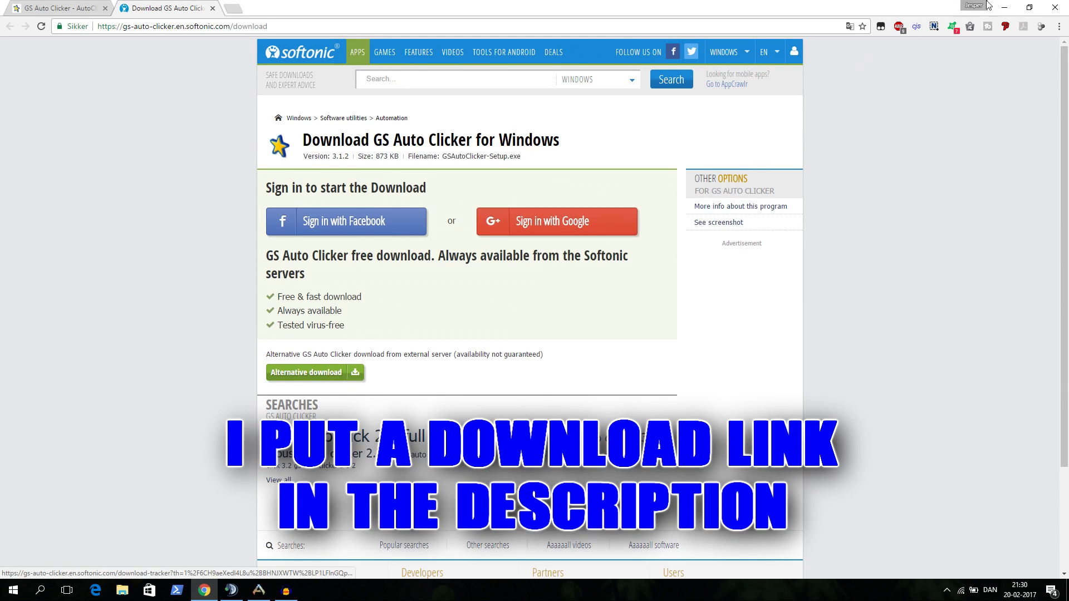
click(286, 590)
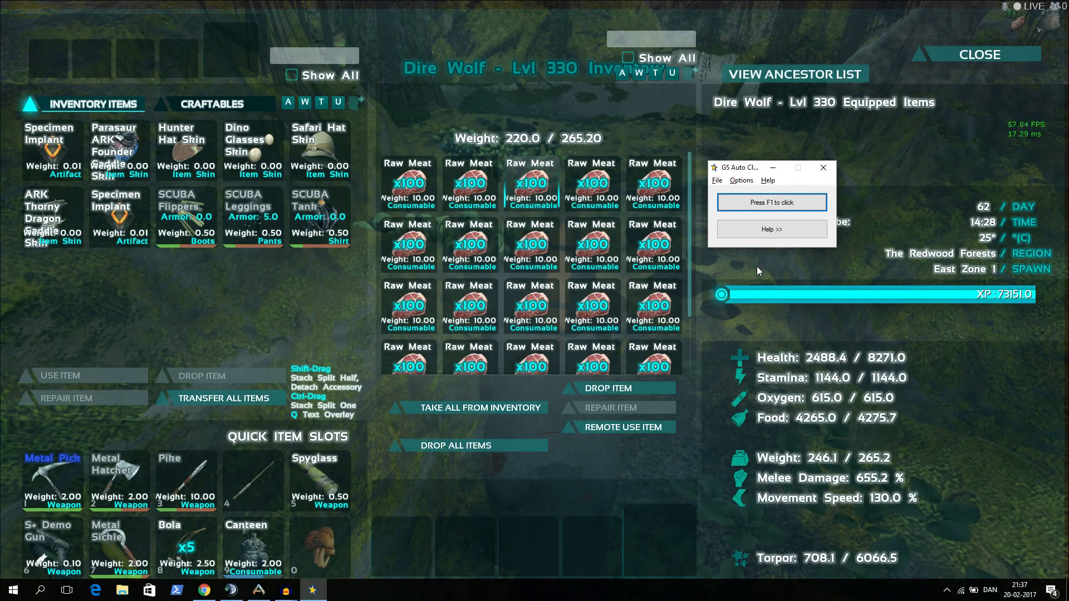
mouse_move(767, 261)
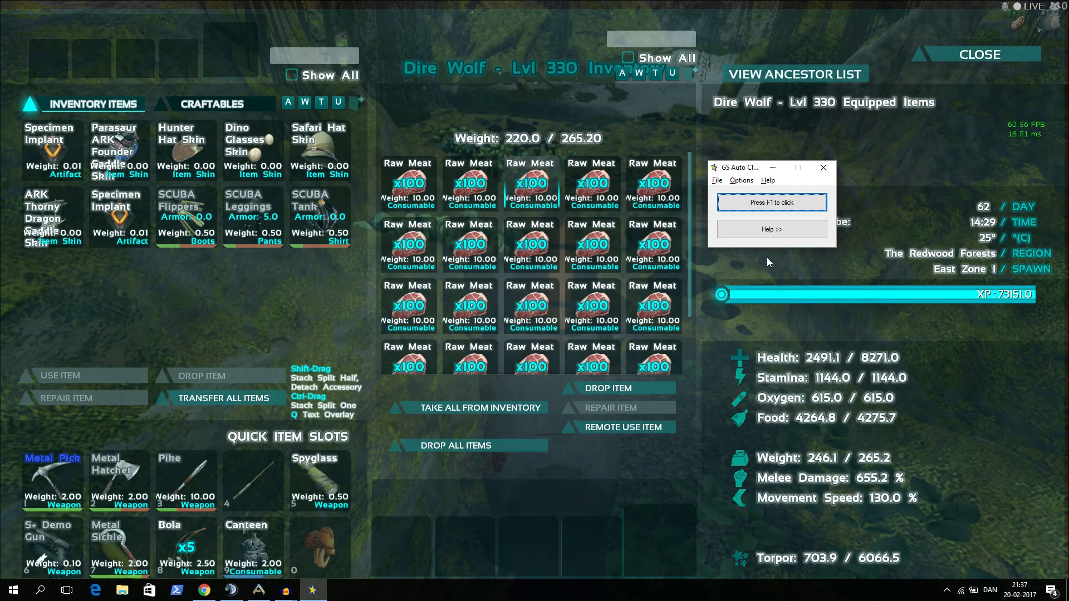
Keep F1 as the start/stop hotkey and bring up Options > Clicking > Repeat.
click(770, 201)
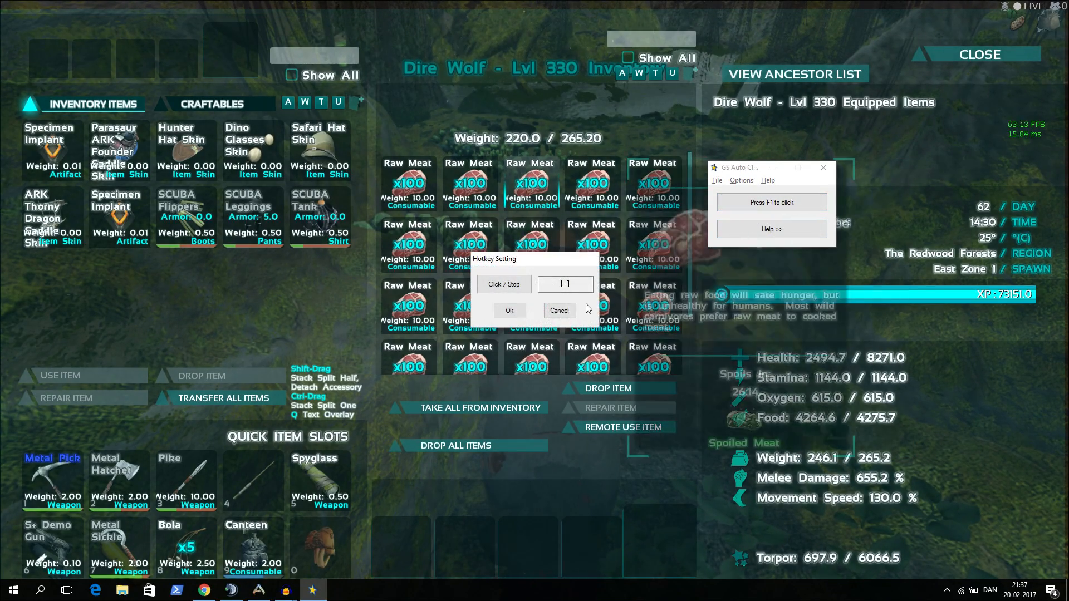
click(509, 310)
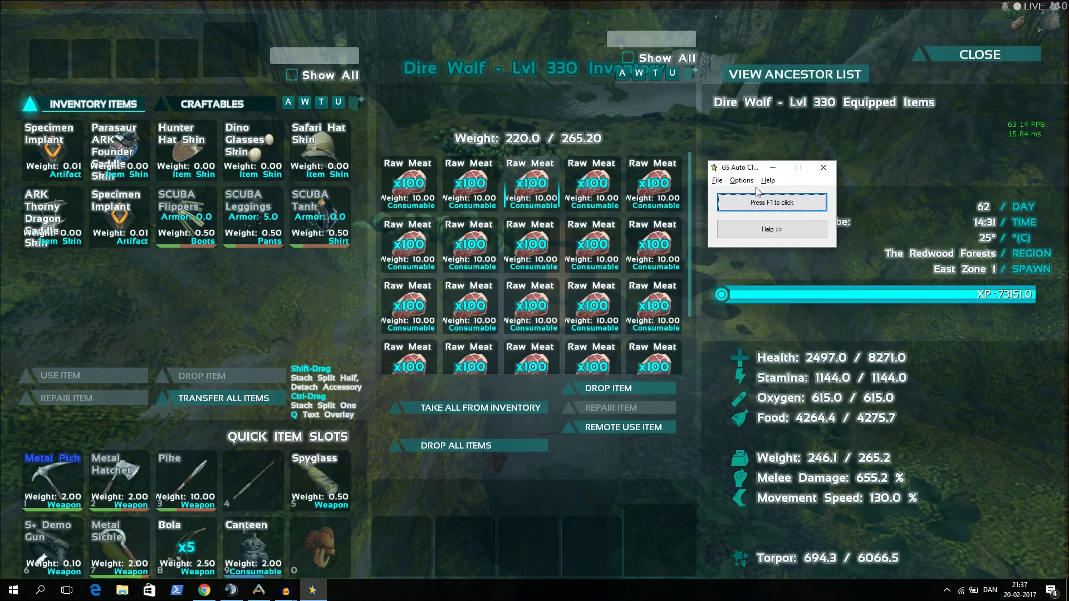
click(742, 181)
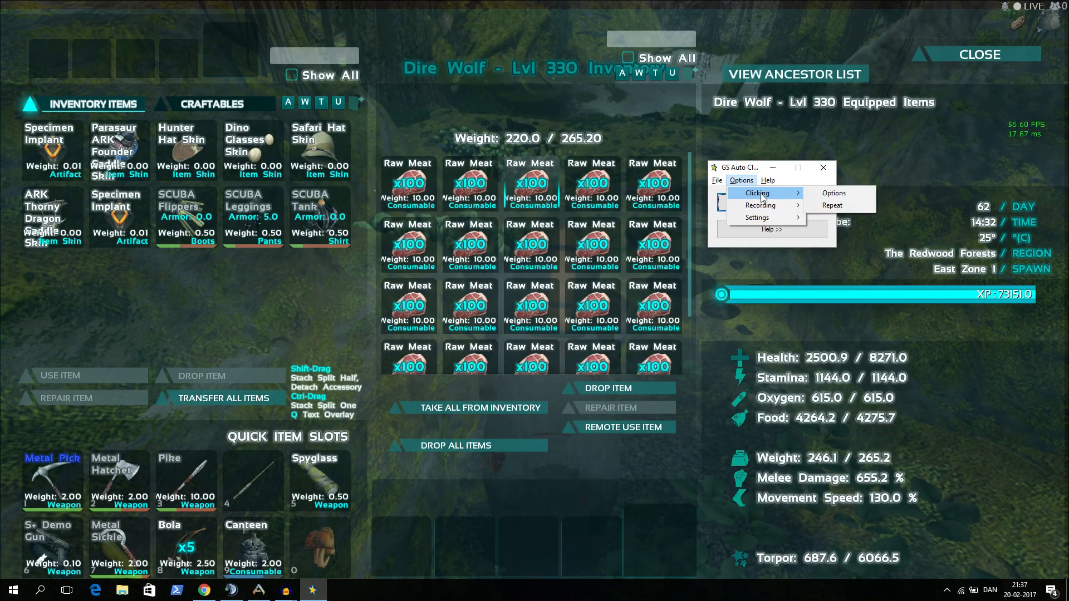
click(831, 204)
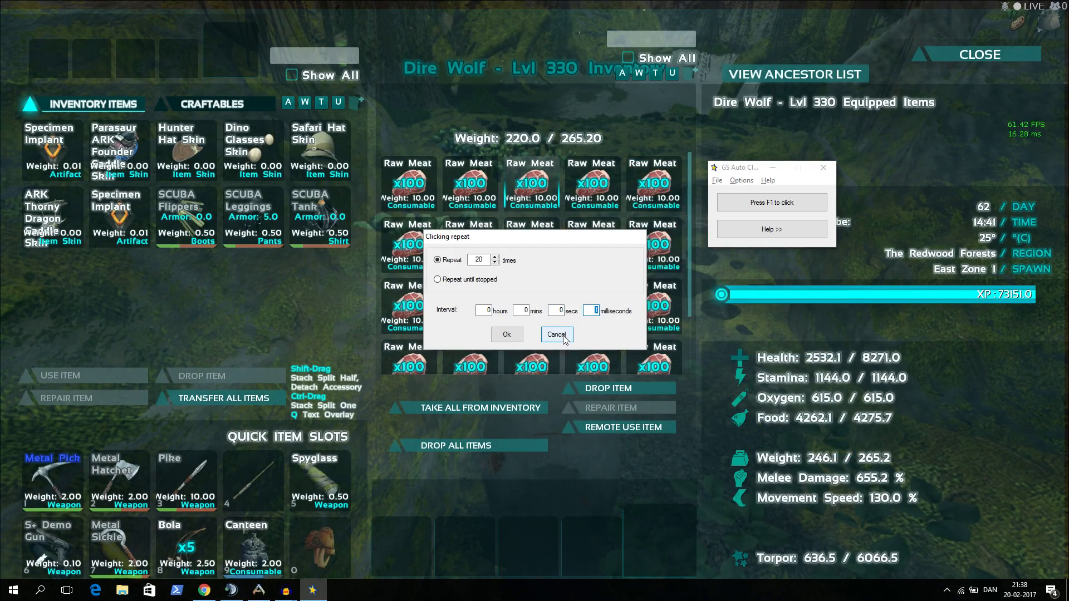
Dismiss the Clicking repeat dialog and return to the Dire Wolf inventory while it eats.
click(556, 335)
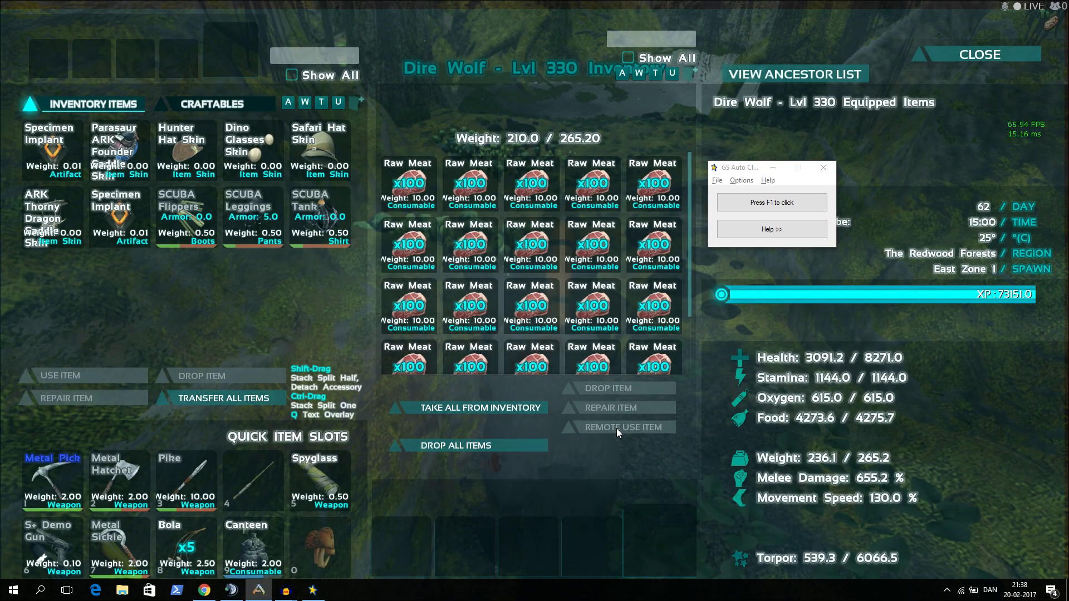
Enable Record and replay multiple clicks and confirm clearing the old click records.
click(742, 180)
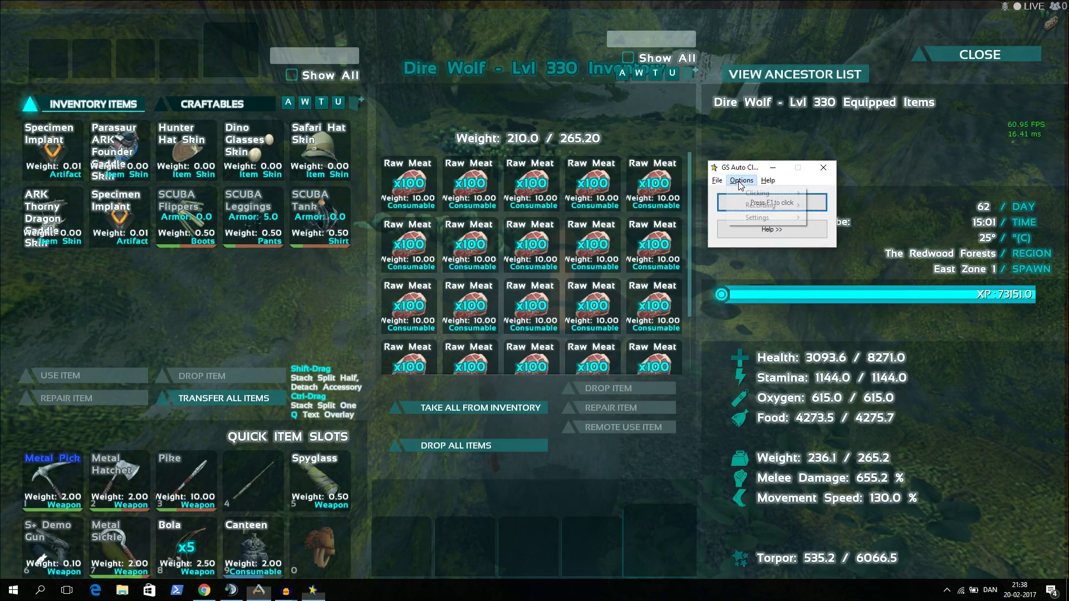
mouse_move(759, 205)
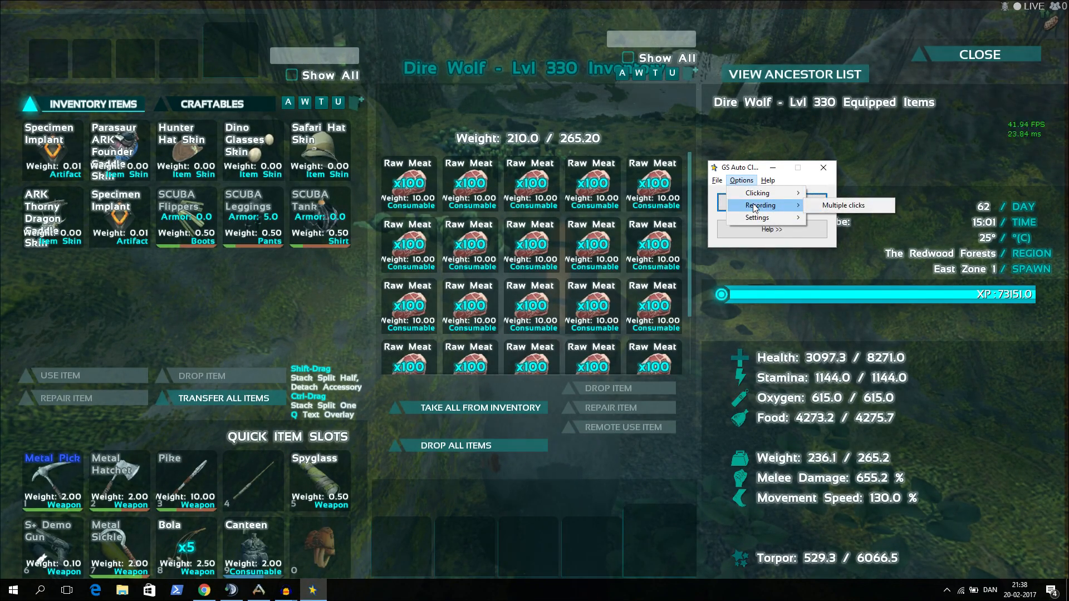
click(843, 205)
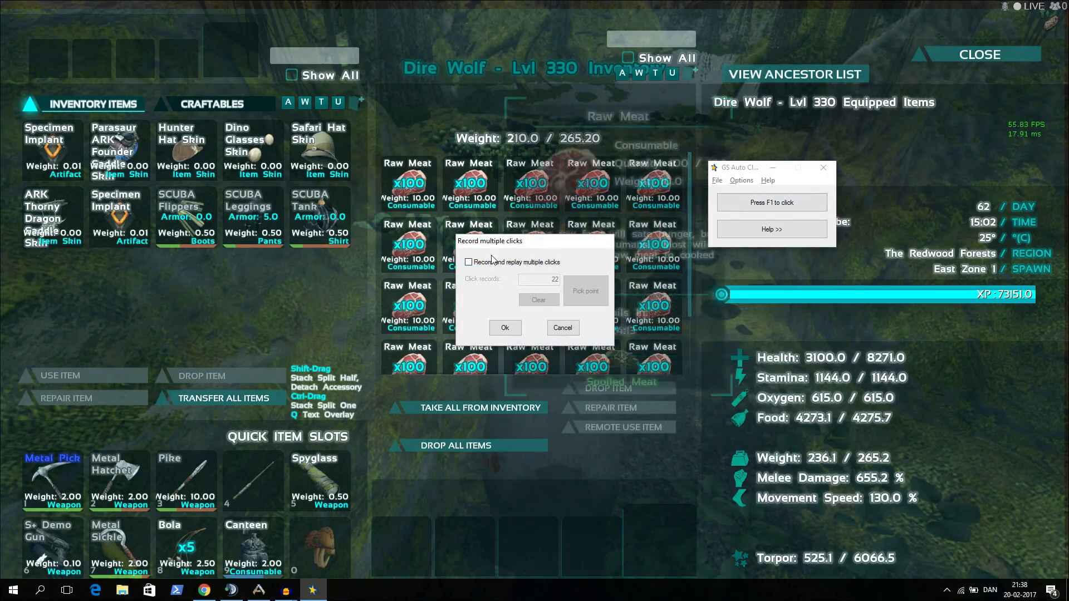
click(537, 300)
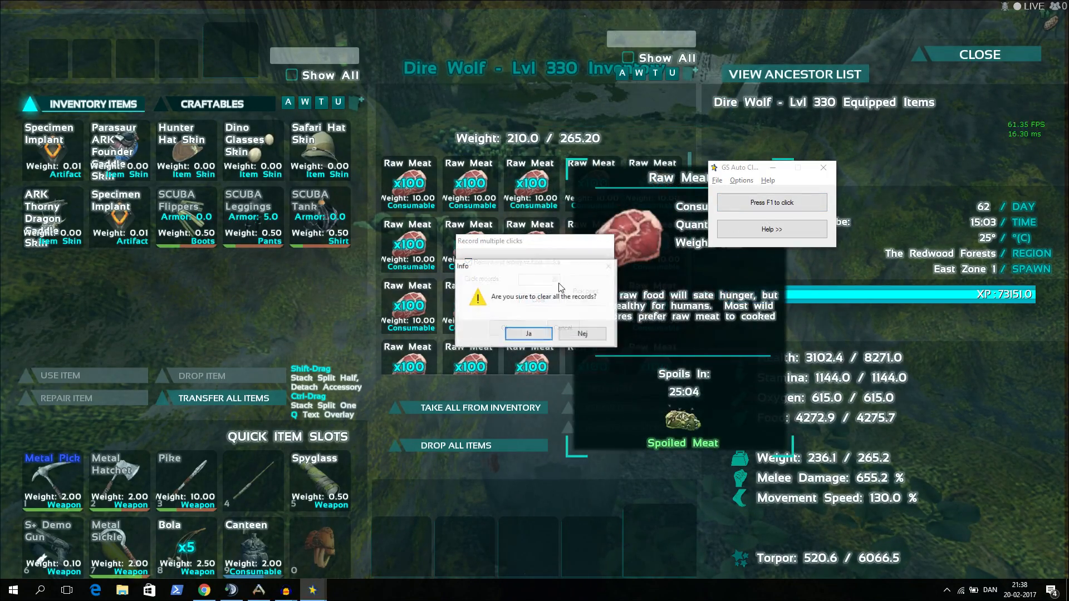
click(528, 333)
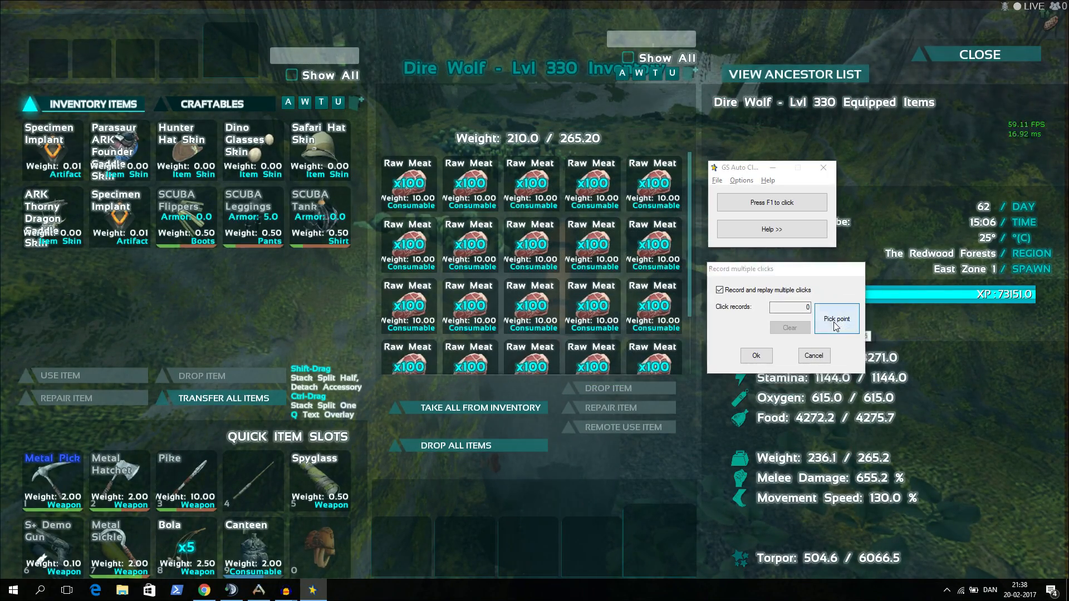
Record click points on Remote Use Item for feeding the wolf, reaching 22 points.
click(836, 319)
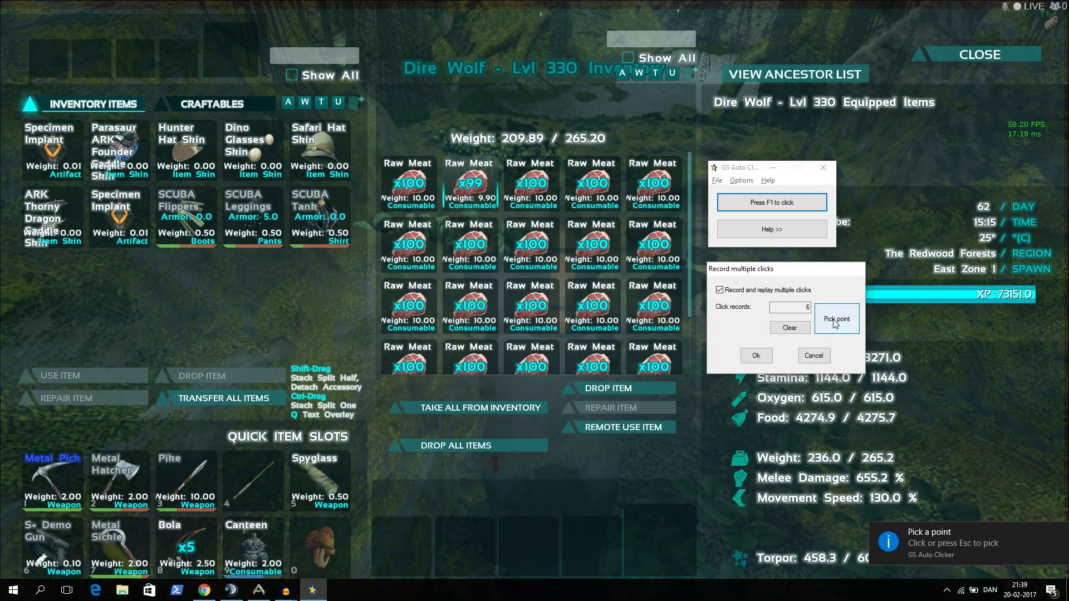
click(836, 319)
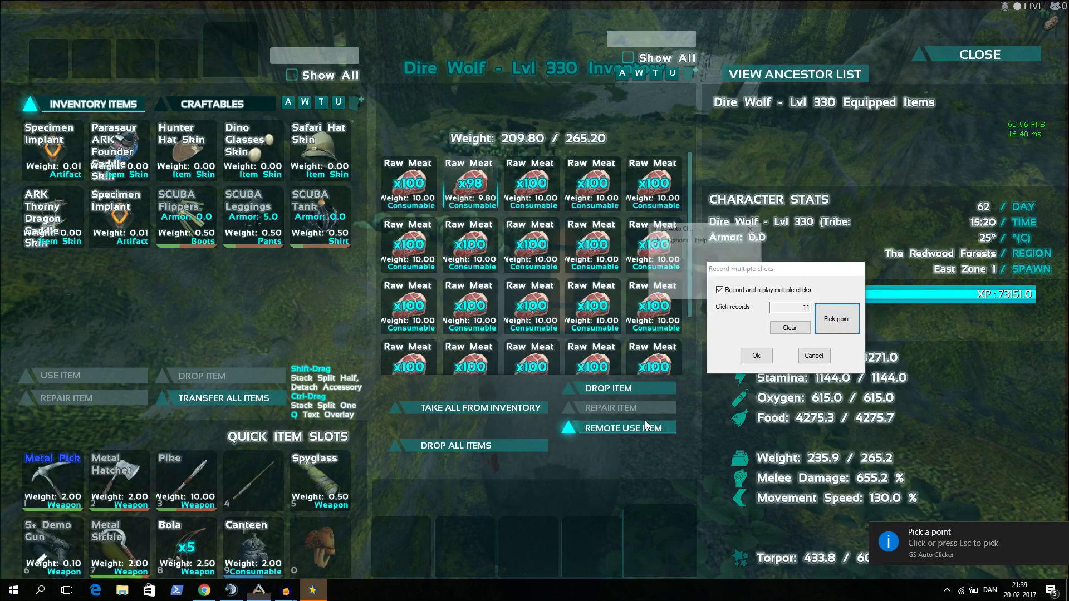
click(837, 319)
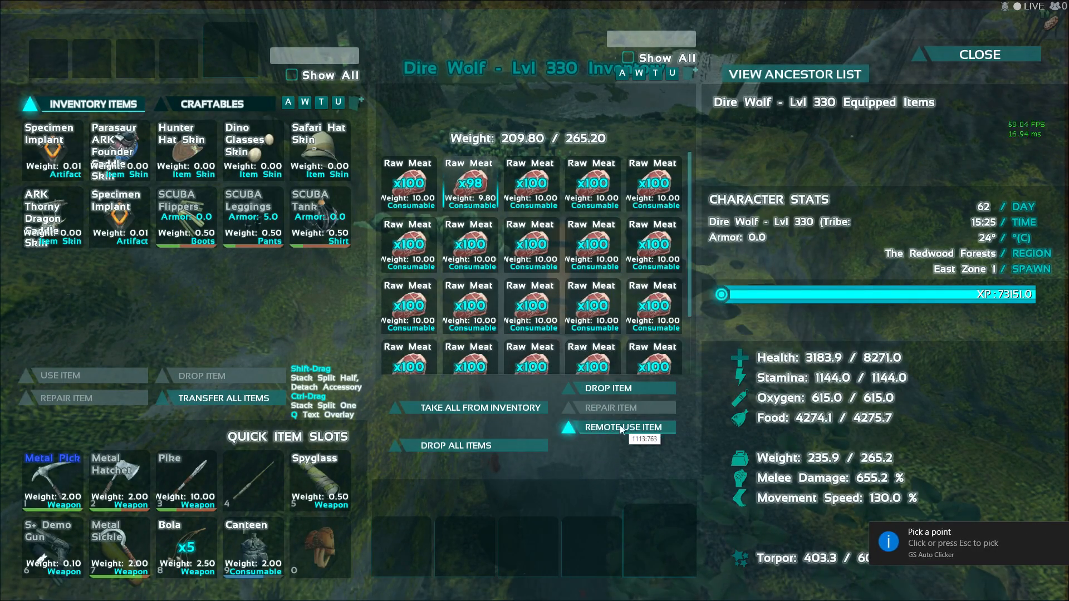
click(621, 426)
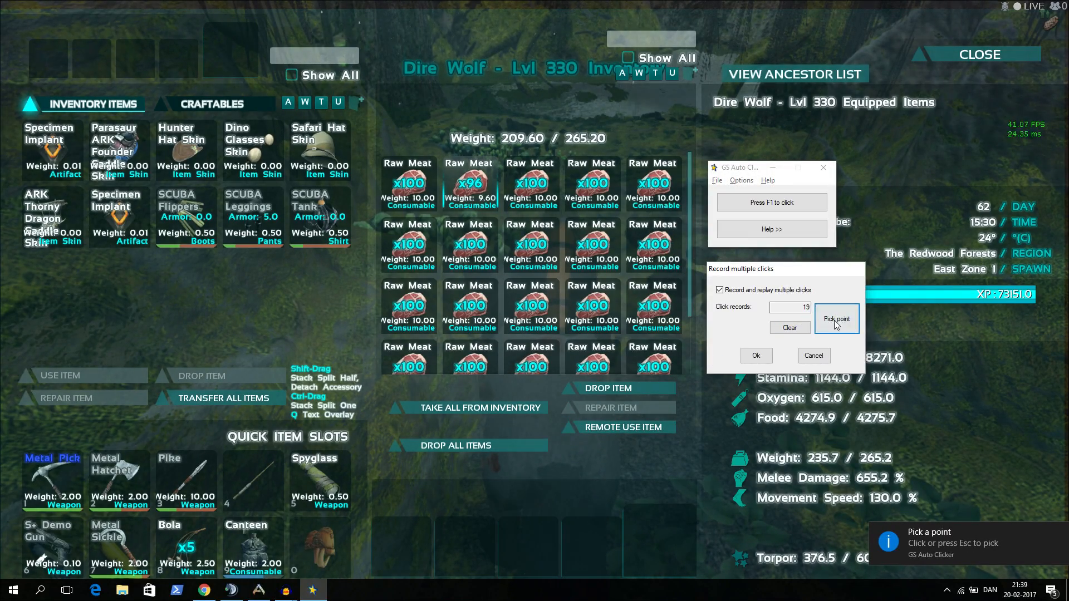
click(836, 319)
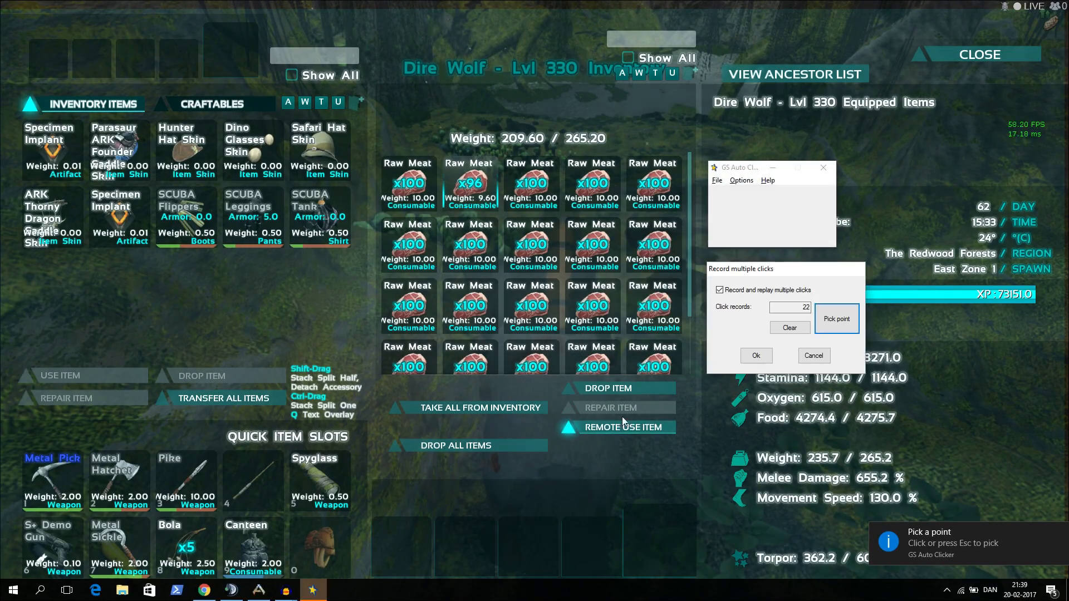
click(755, 355)
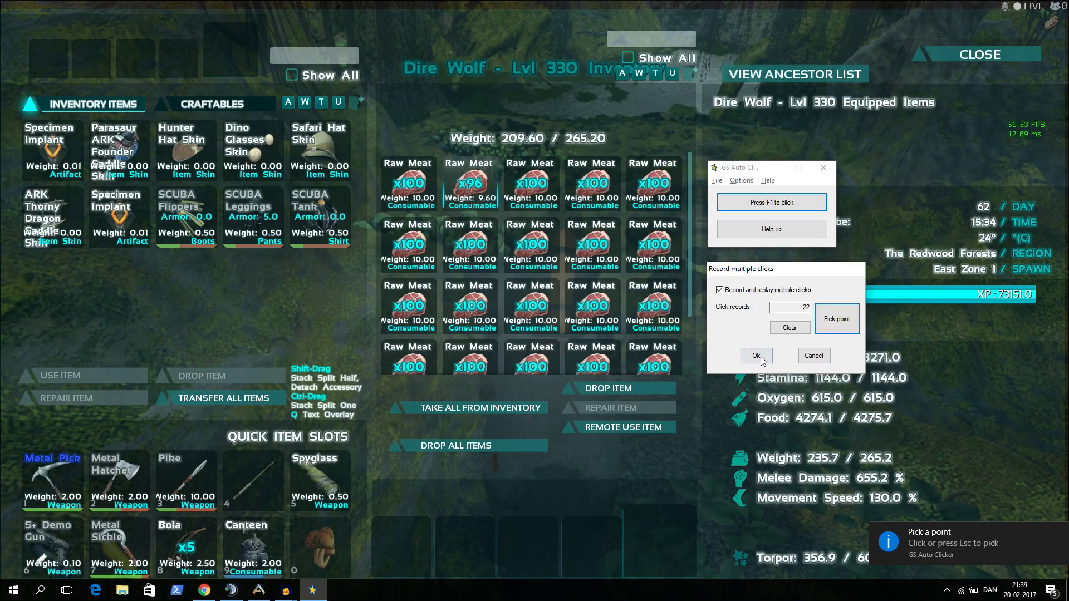
Confirm the 22 recorded points and run Remote Use Item on Raw Meat stacks until weight nears 140.0.
click(755, 355)
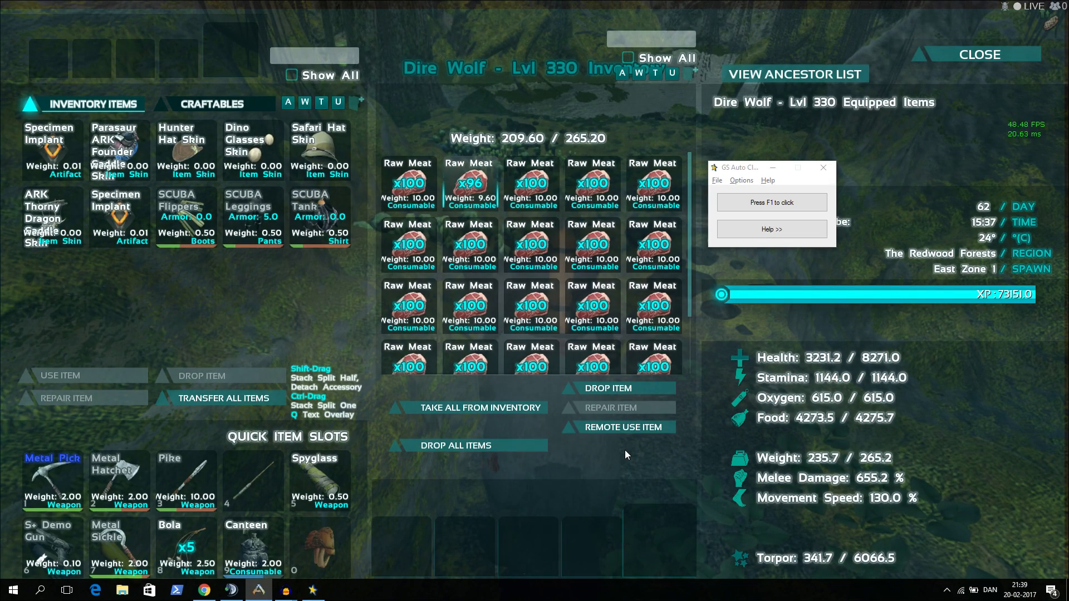
click(771, 202)
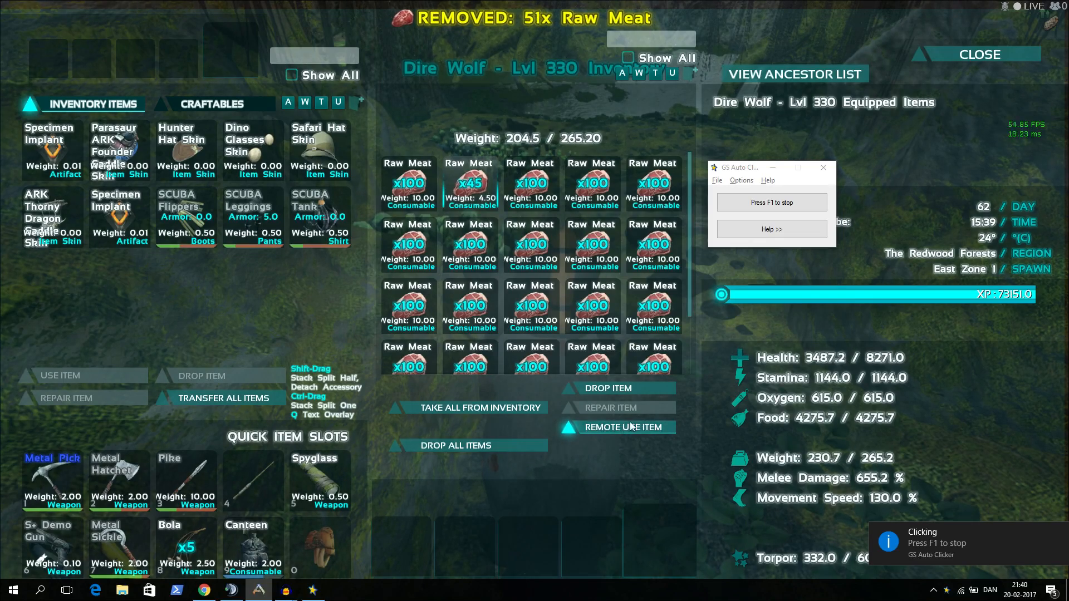
click(622, 428)
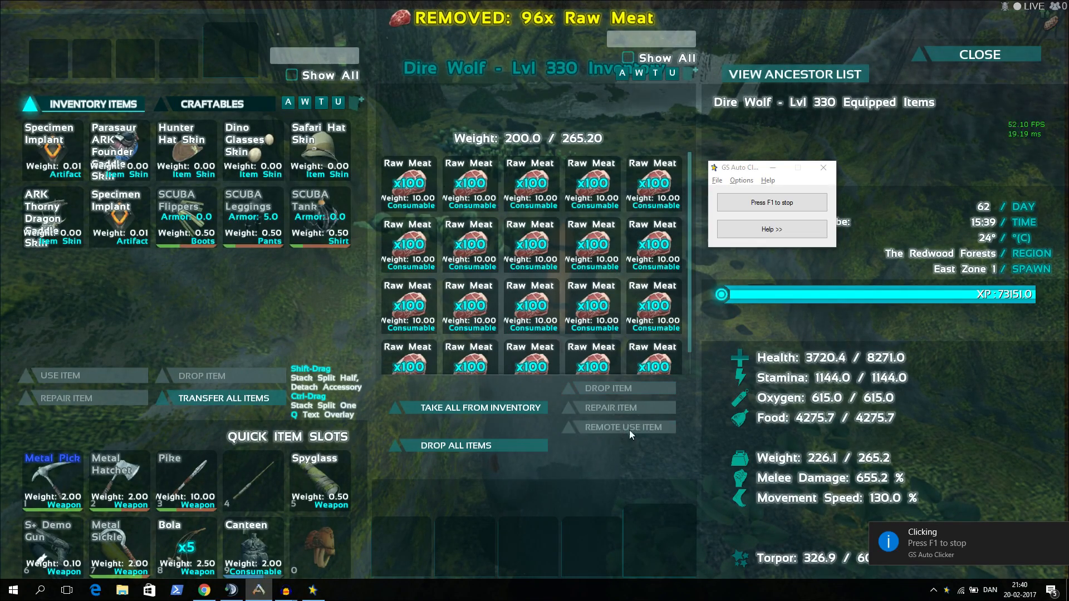
click(620, 428)
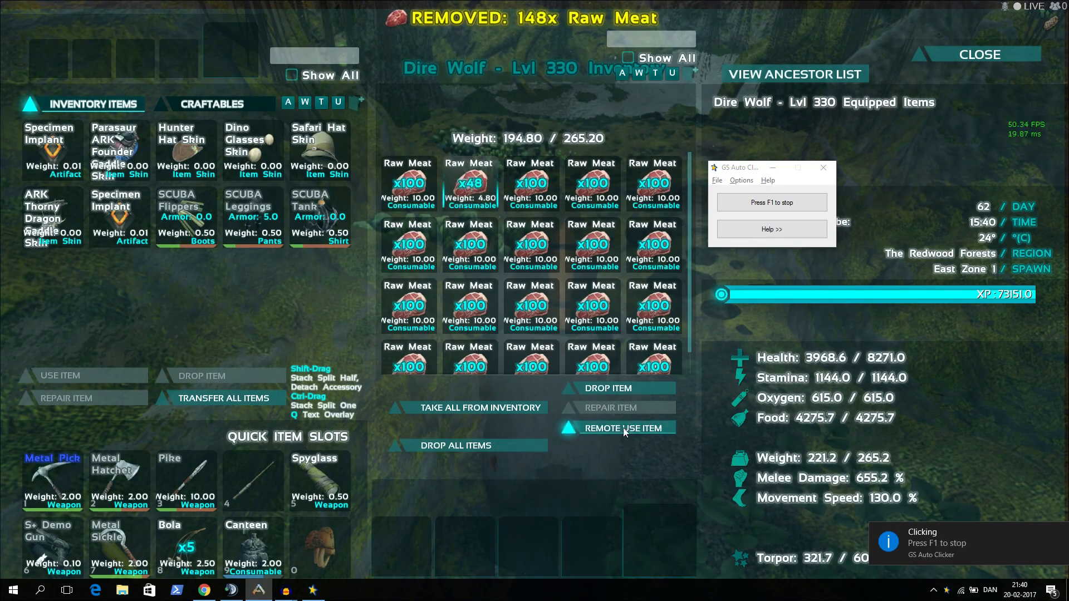
click(624, 427)
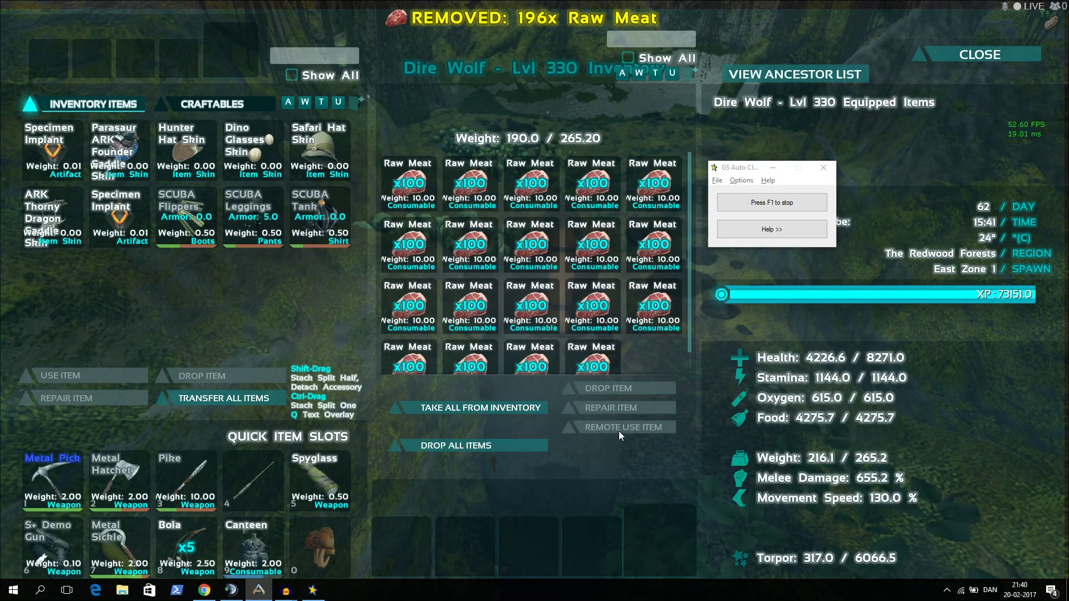
click(620, 427)
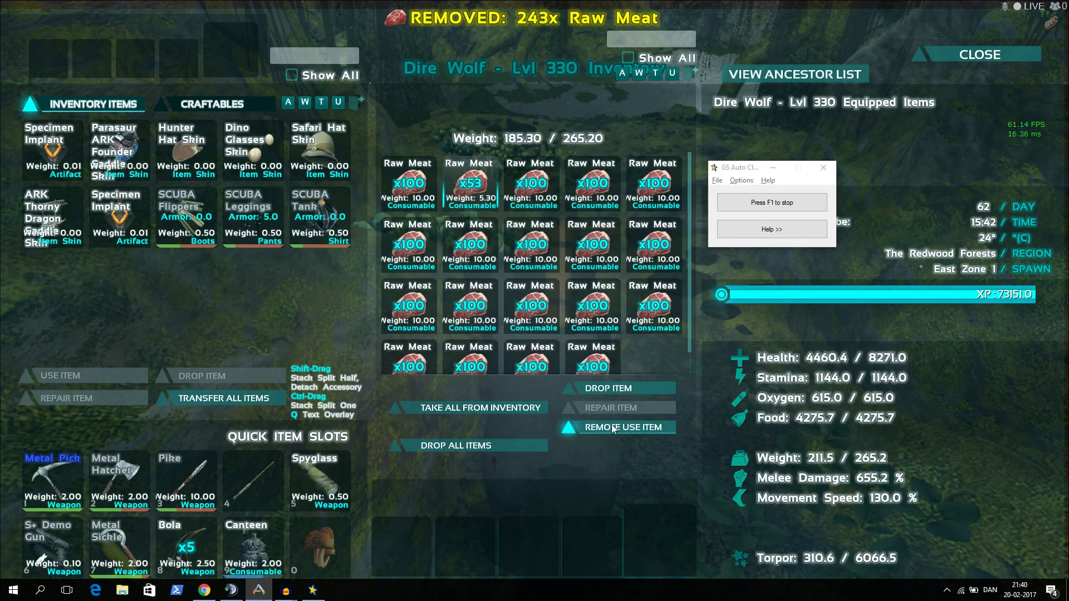
click(622, 427)
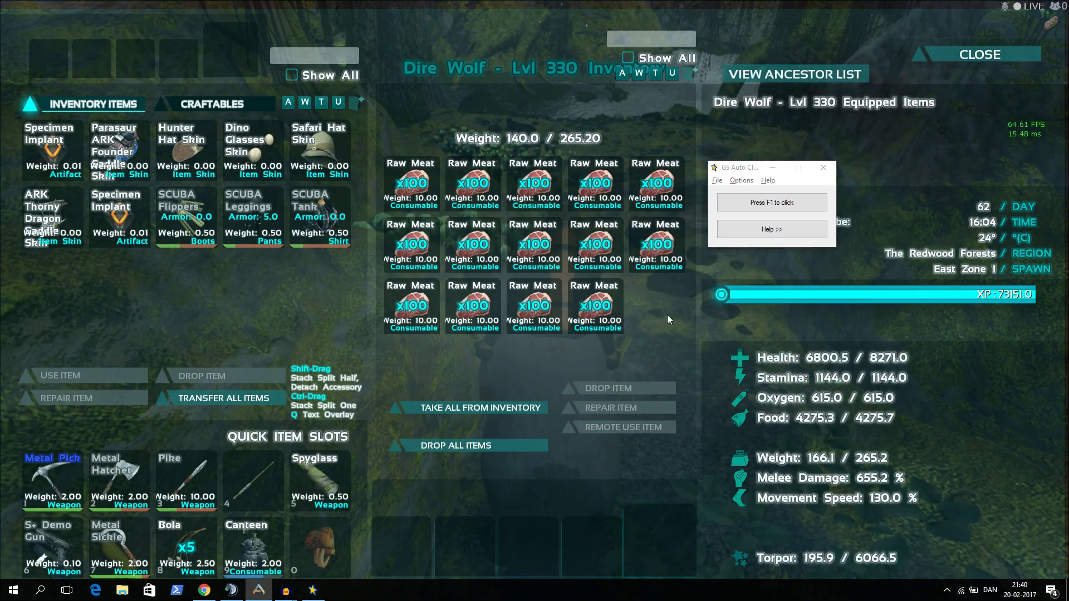
Restart the recorded clicking so the Dire Wolf resumes eating Raw Meat, weight 137.0.
click(741, 180)
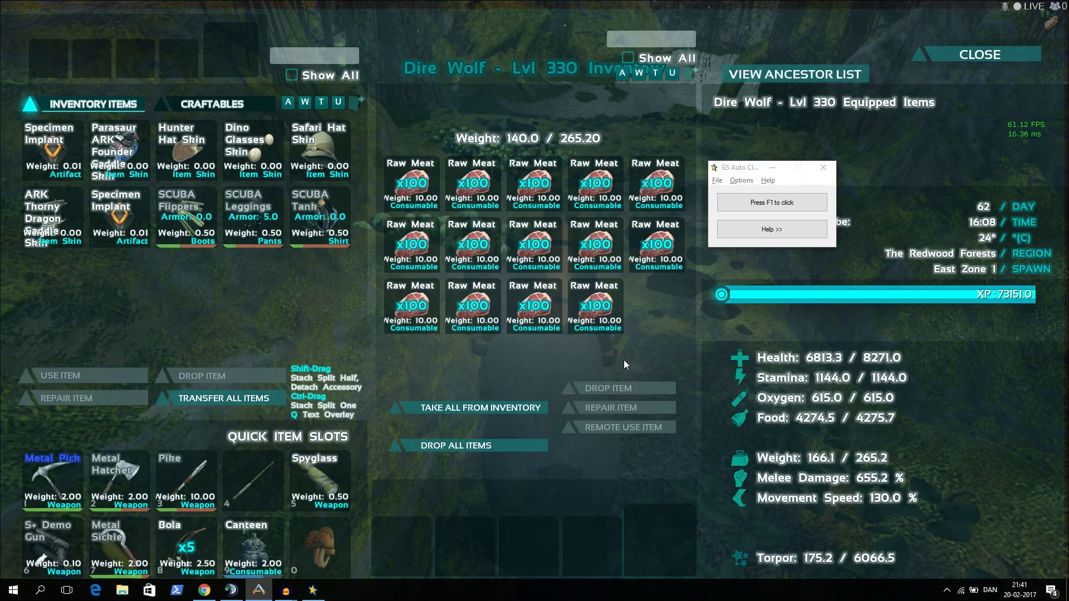
click(616, 428)
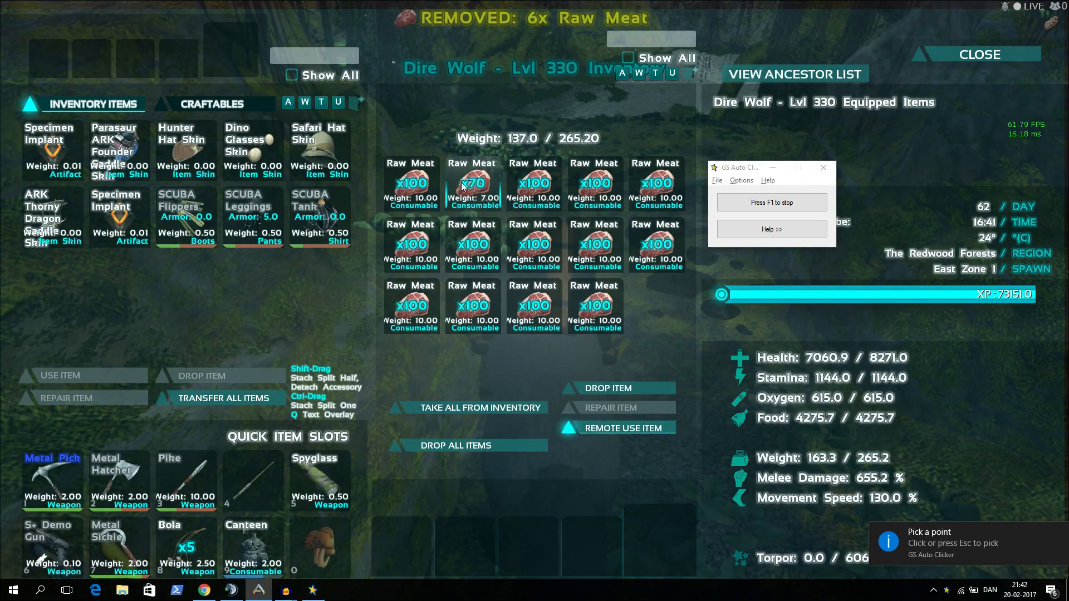
Feed more Raw Meat, then reopen the Dire Wolf's inventory filtered by 'raw'.
click(624, 427)
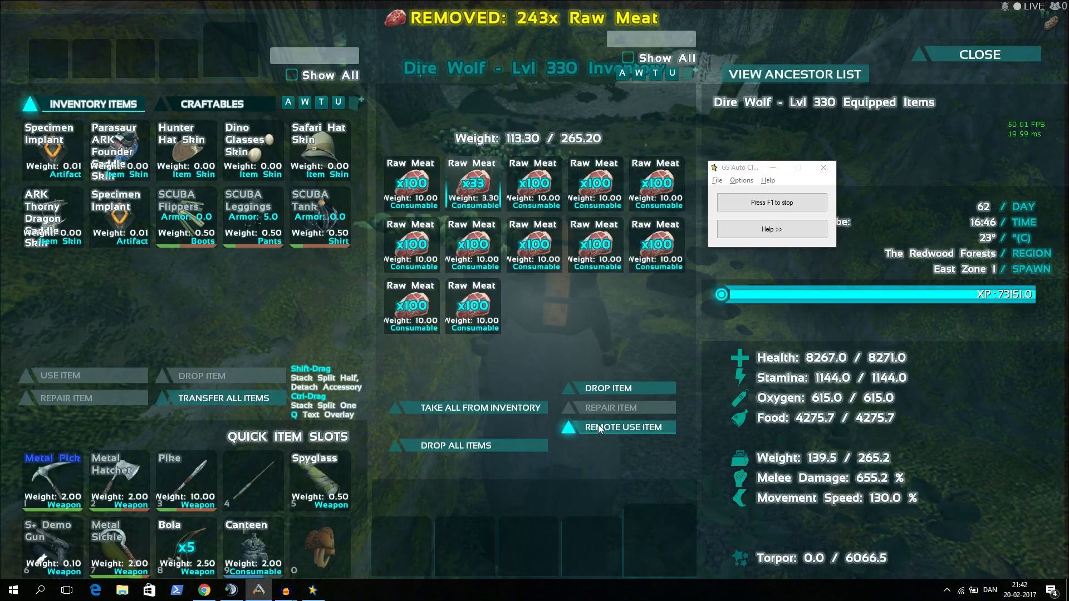
click(979, 54)
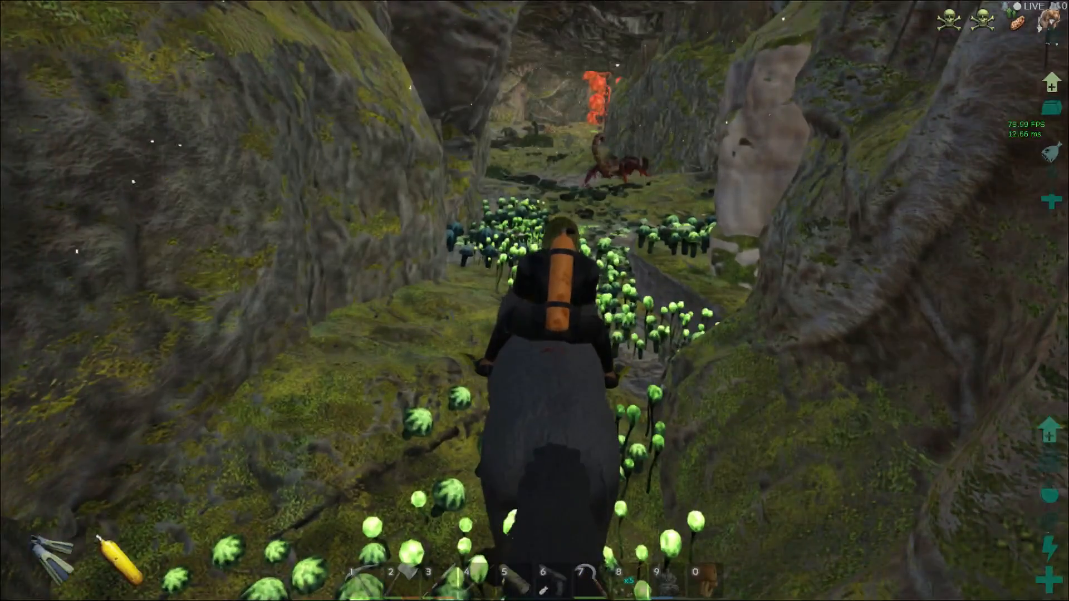
key(e)
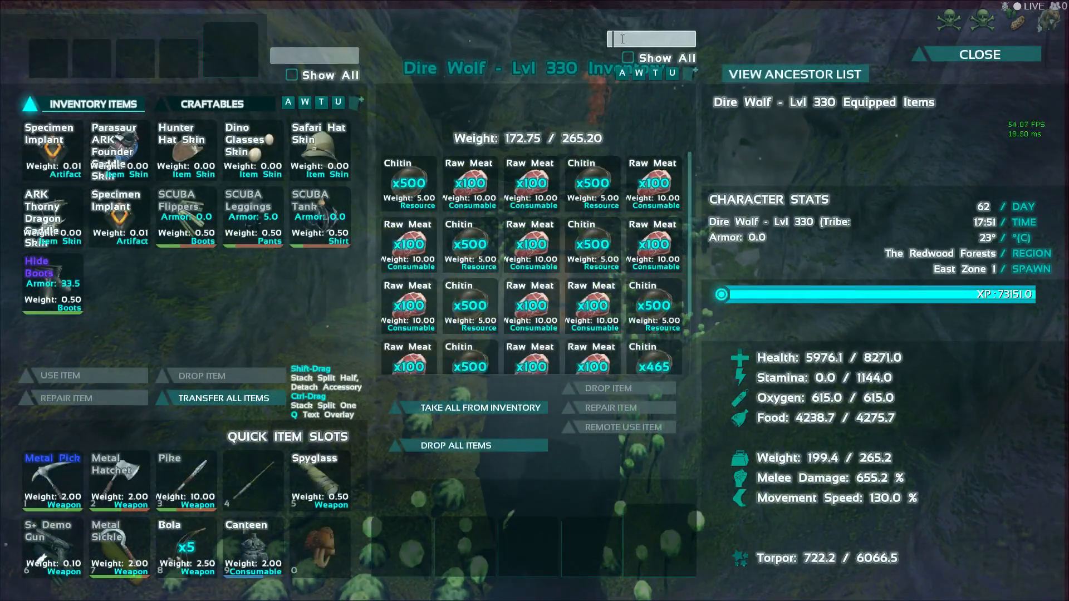
text(raw)
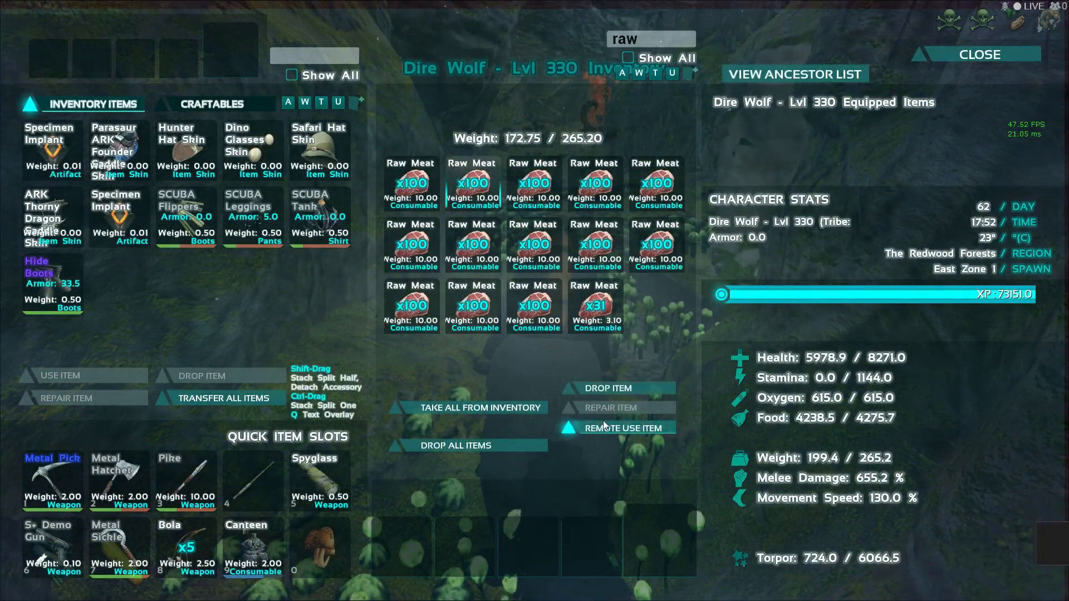
Force-feed the filtered Raw Meat stacks to the Dire Wolf via Remote Use Item.
click(617, 427)
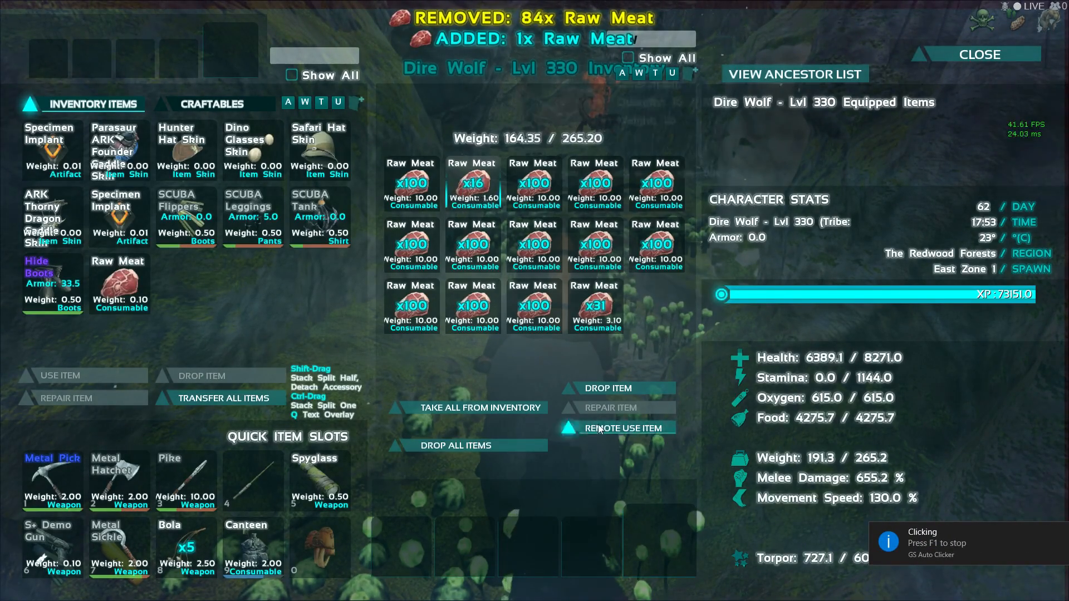
click(622, 428)
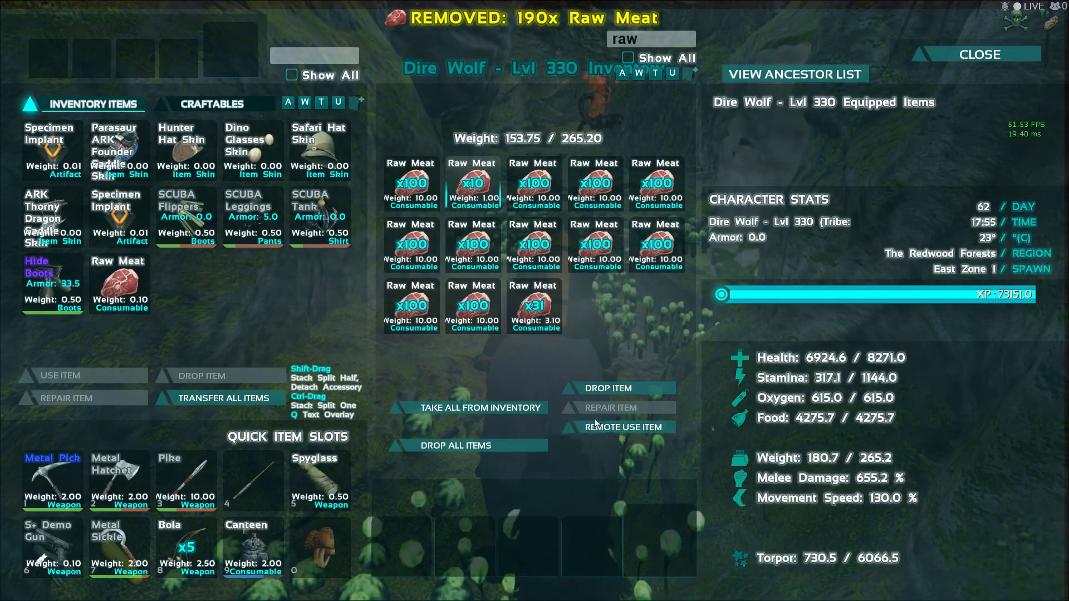
click(621, 428)
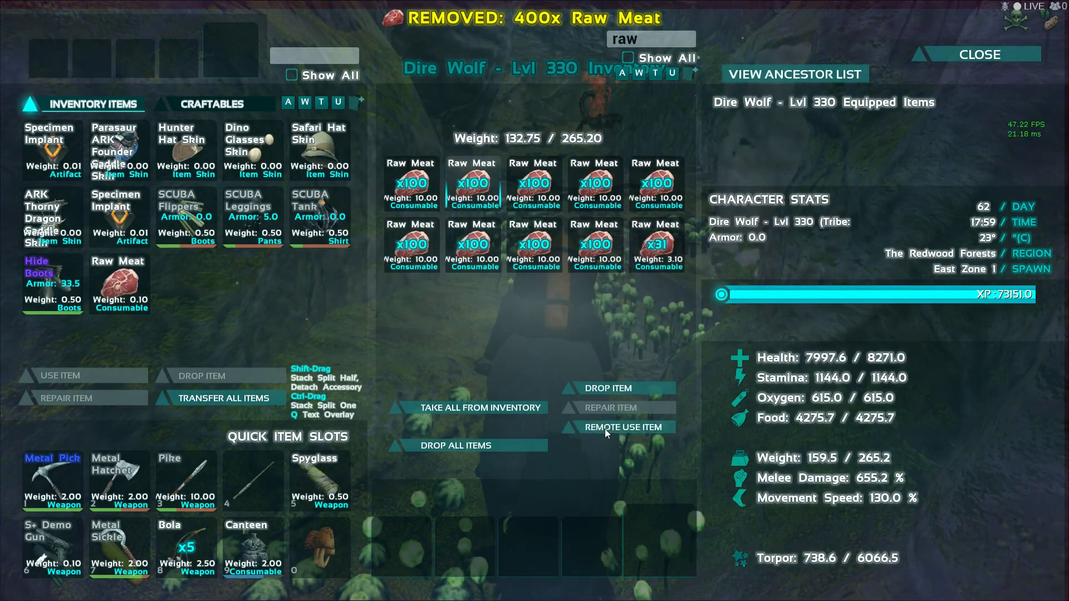
click(621, 427)
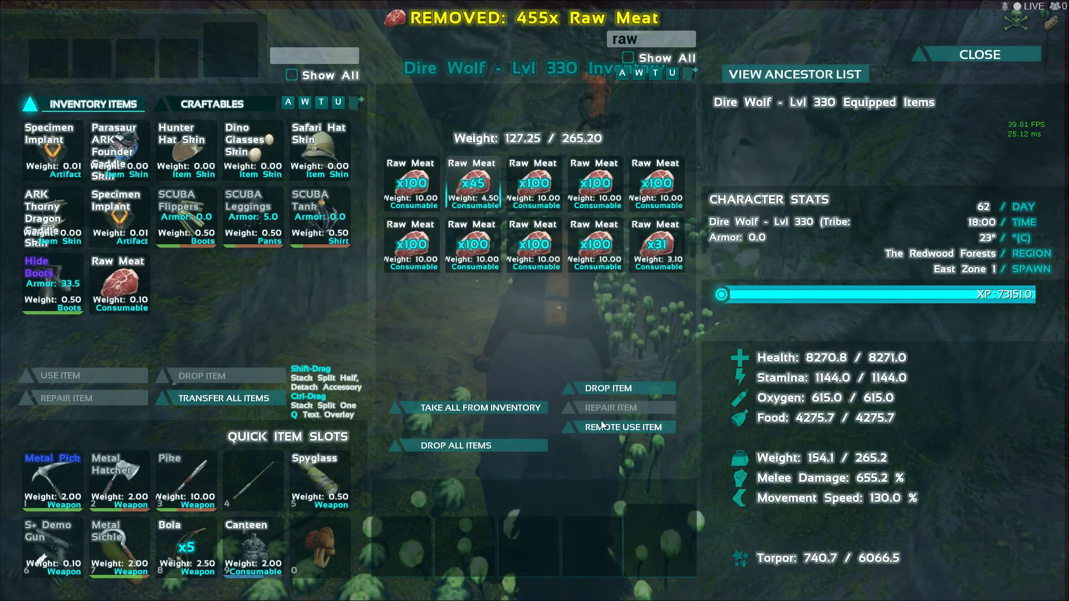
click(980, 54)
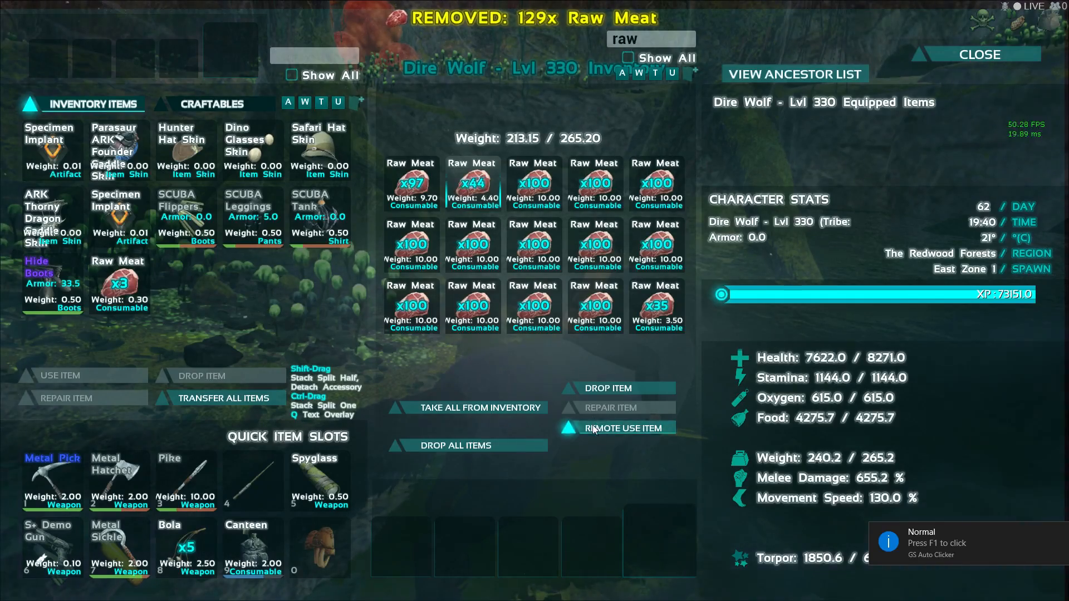
Resume feeding Raw Meat and re-filter the wolf inventory by 'RAW'.
click(620, 427)
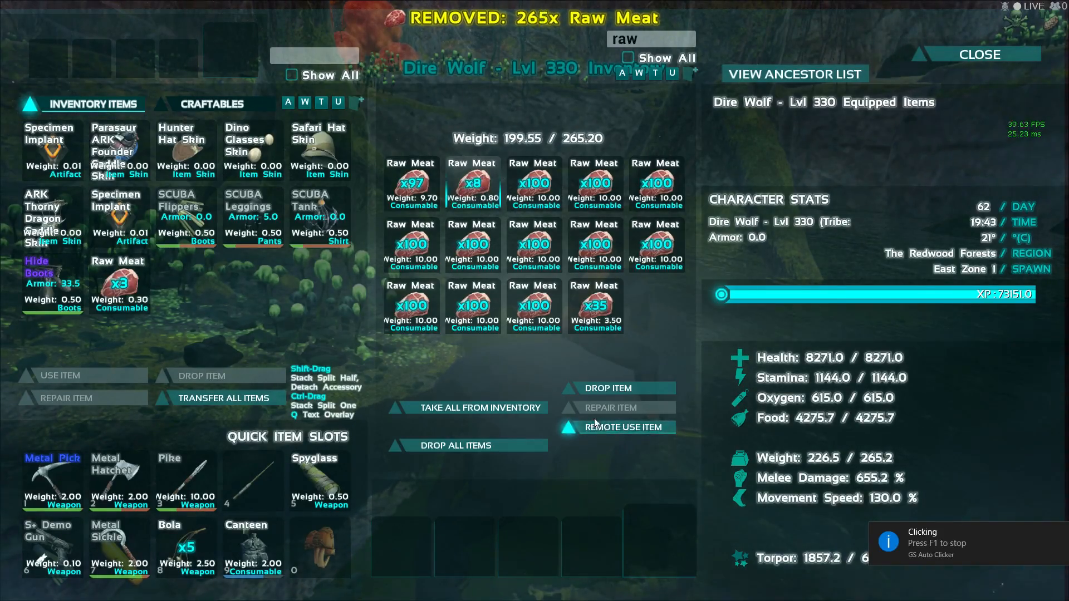
click(979, 54)
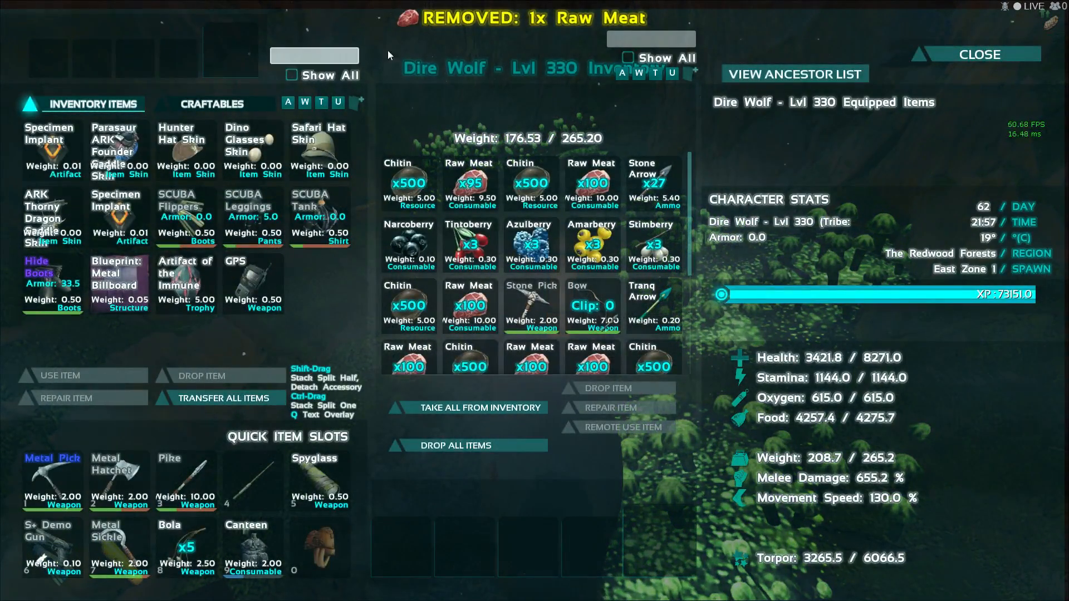
text(RAW)
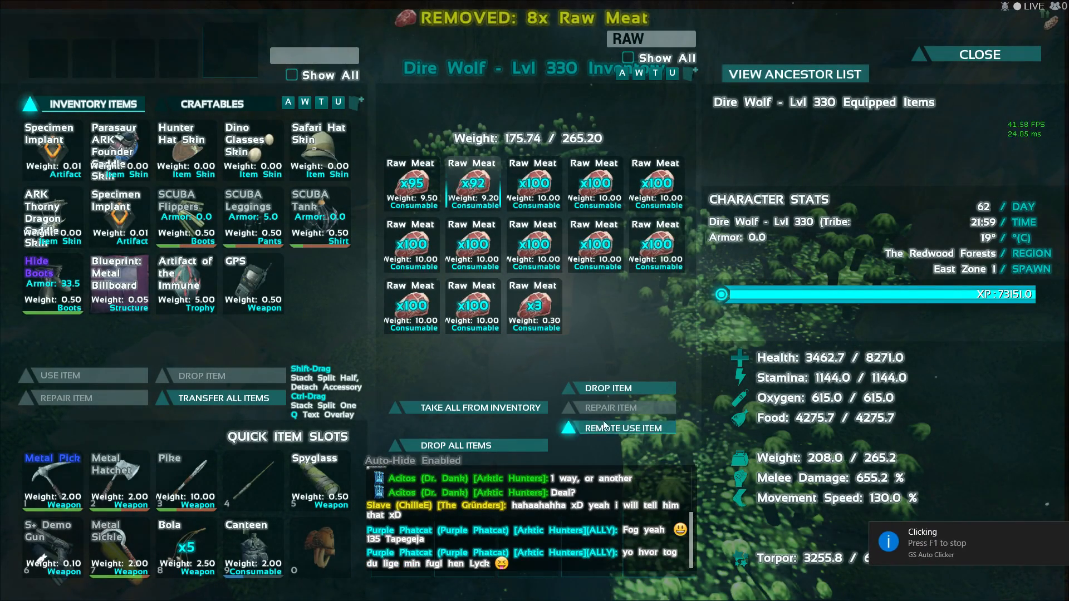
Feed the Dire Wolf more Raw Meat stacks, then stop and close its inventory.
click(623, 427)
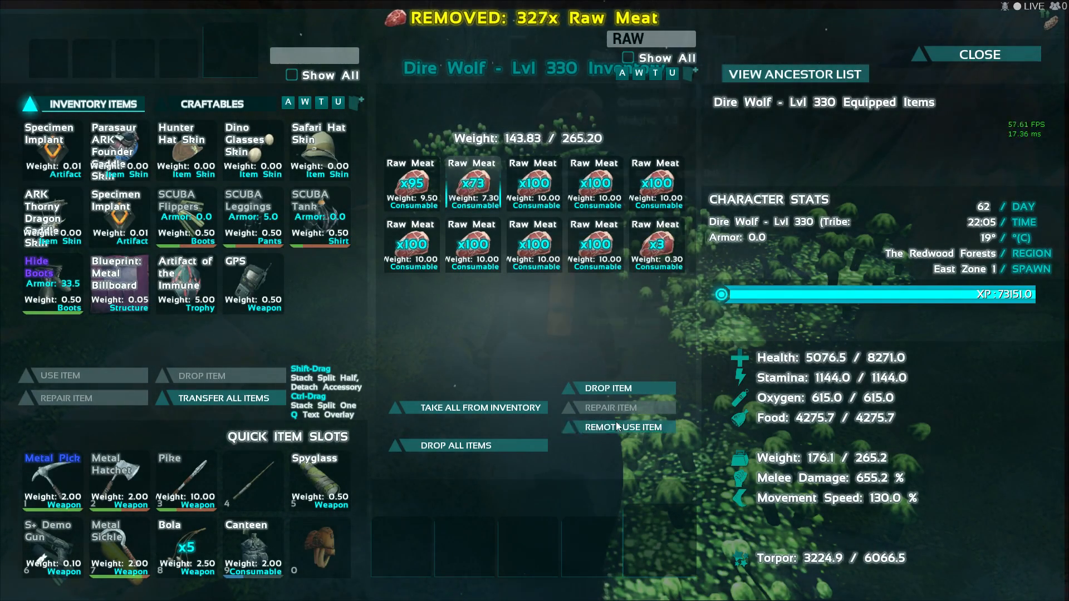
click(622, 426)
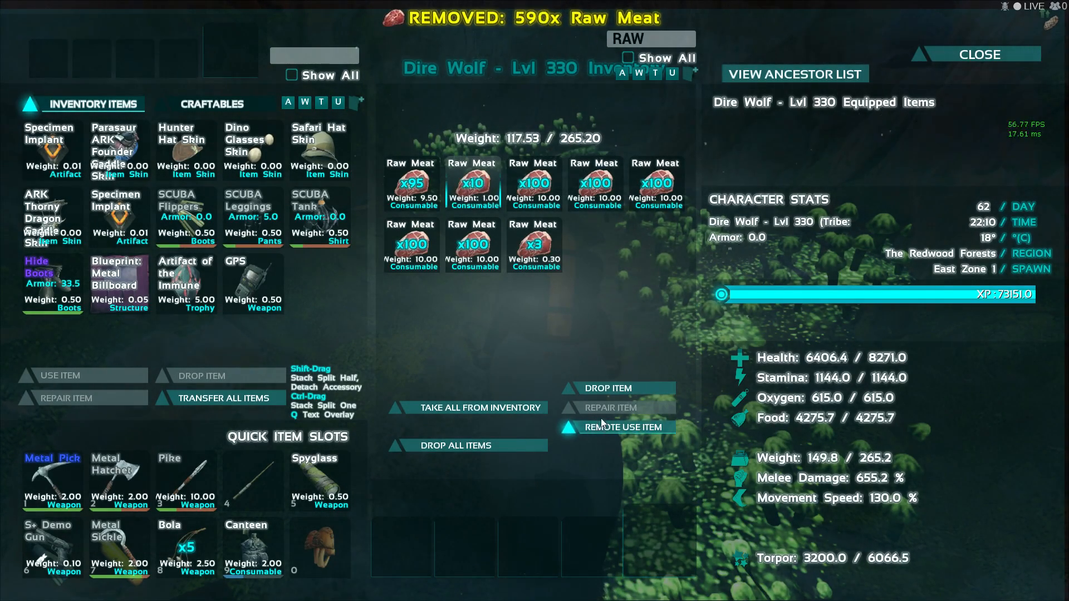
click(980, 53)
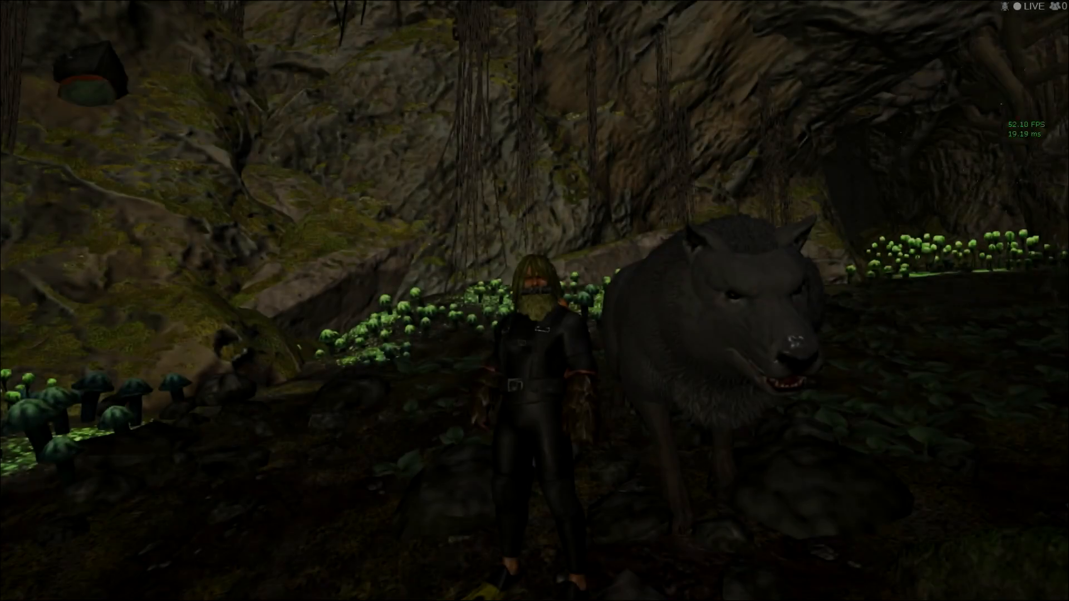